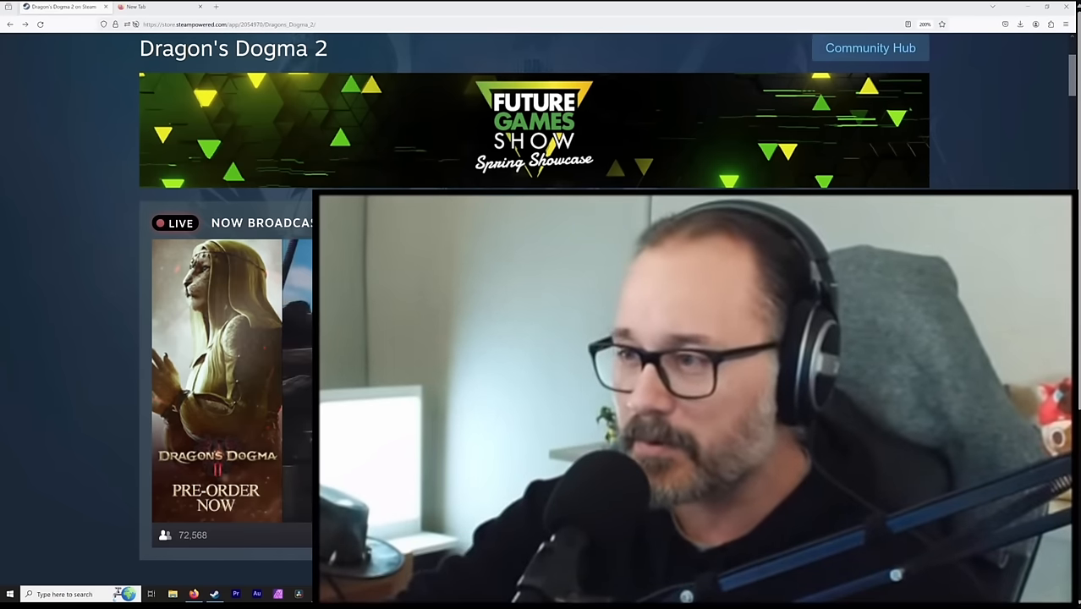
Step: Scroll past the broadcast and trailer to the Dragon's Dogma 2 buy options and DLC list with prices
{"action": "scroll", "scroll_direction": "down", "scroll_amount": 3}
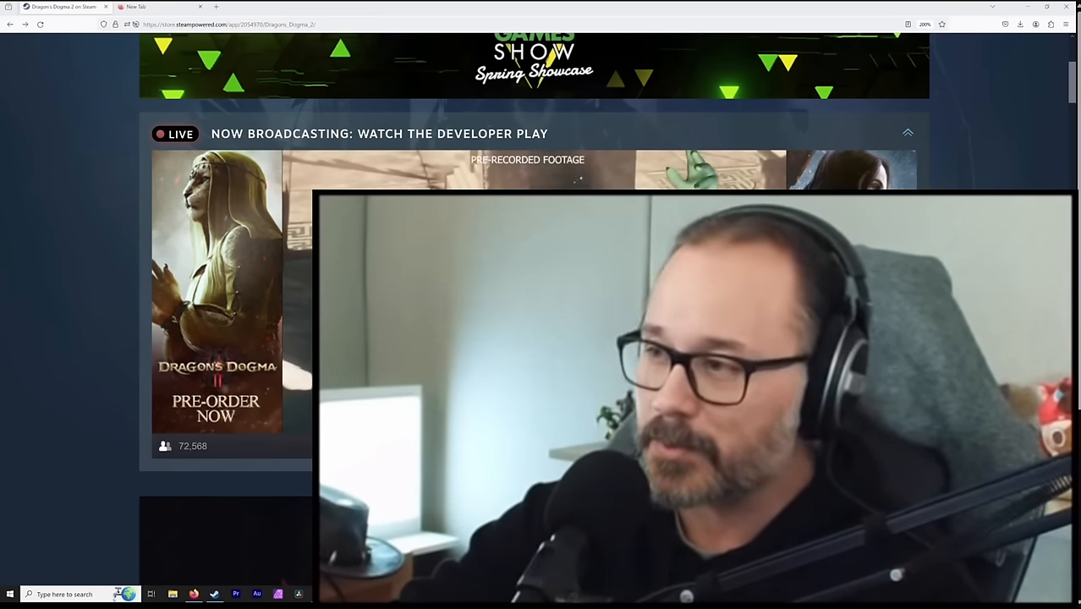
{"action": "scroll", "scroll_direction": "down", "scroll_amount": 3}
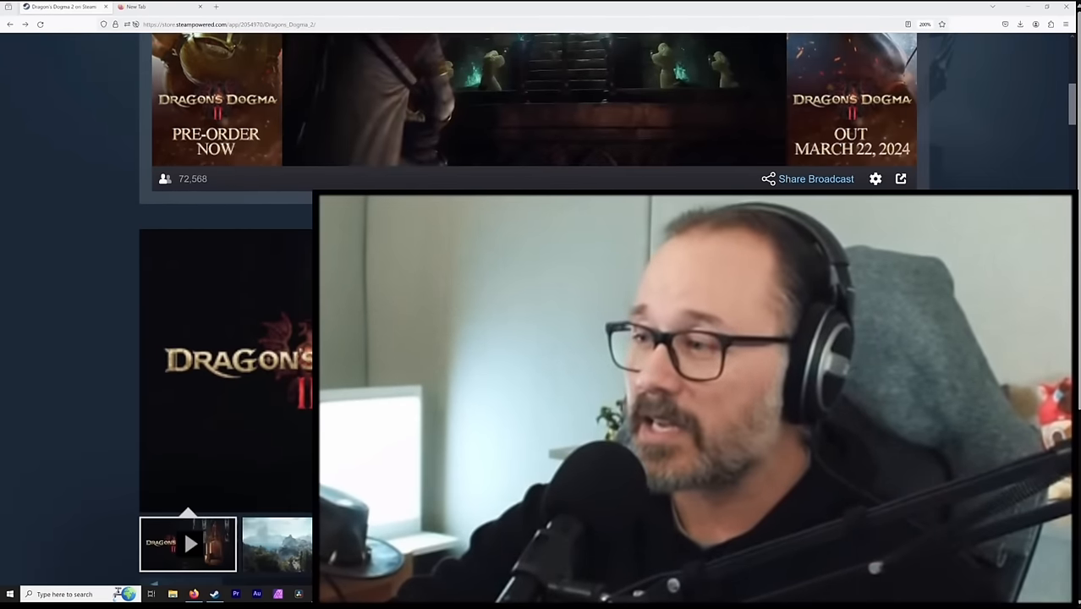
{"action": "scroll", "scroll_direction": "down", "scroll_amount": 3}
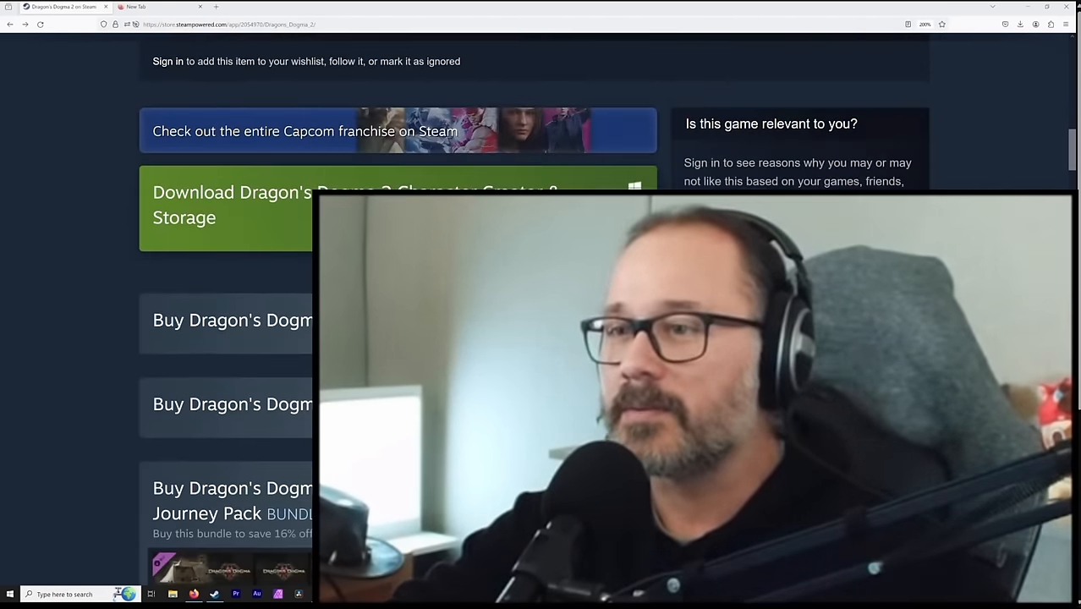
{"action": "scroll", "scroll_direction": "down", "scroll_amount": 3}
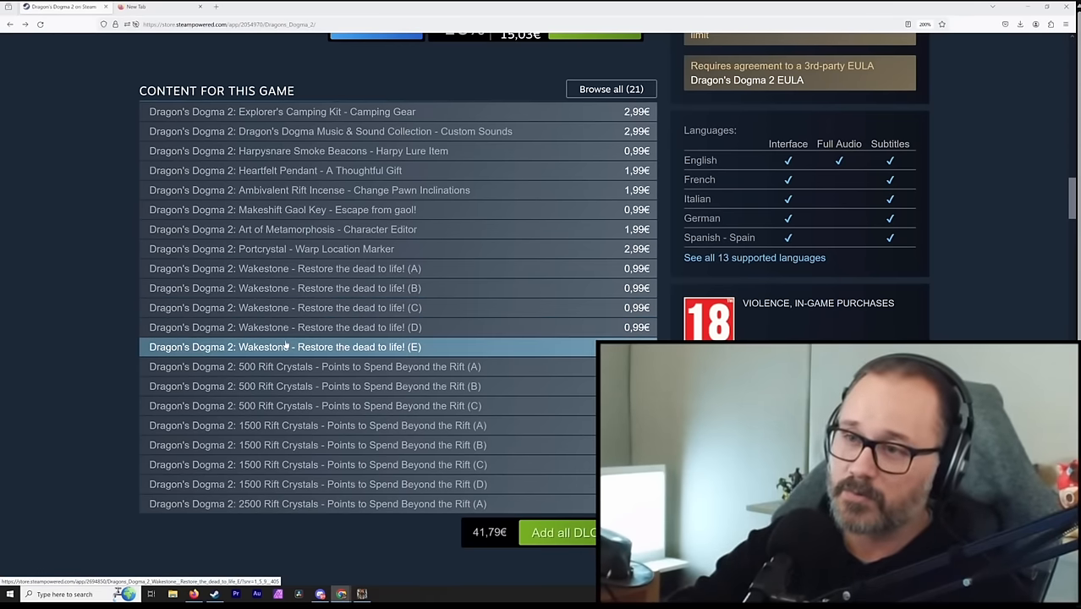
{"action": "mouse_move", "coordinate": [284, 267]}
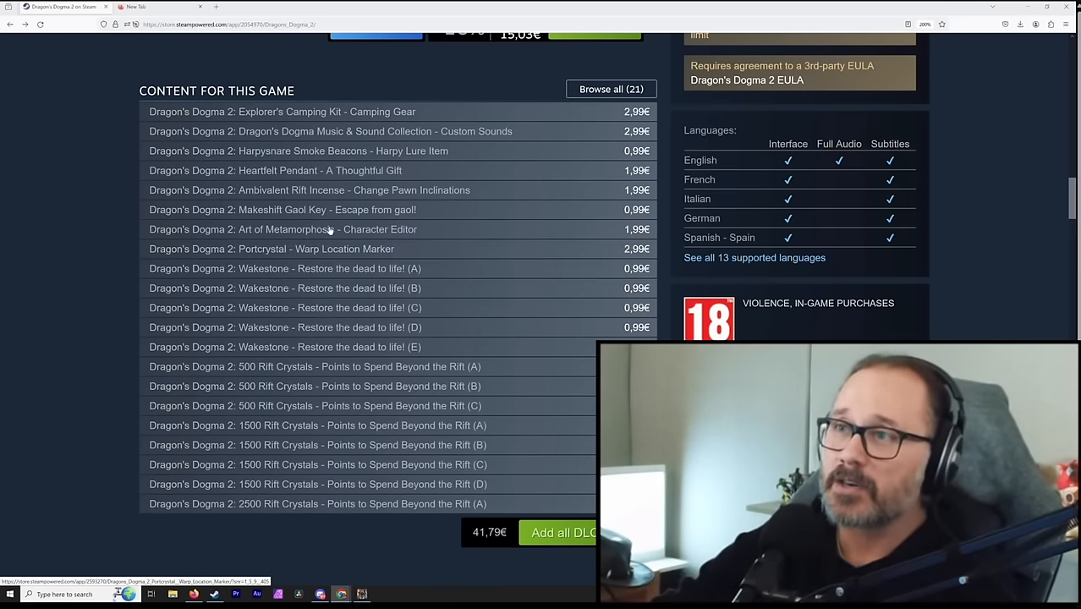
{"action": "mouse_move", "coordinate": [414, 386]}
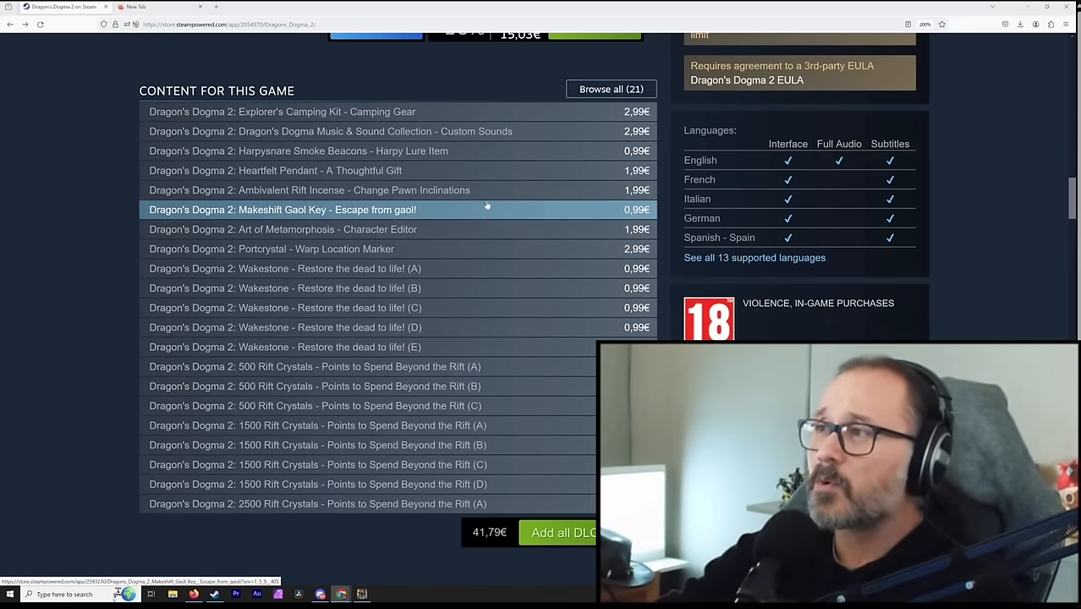
{"action": "mouse_move", "coordinate": [572, 347]}
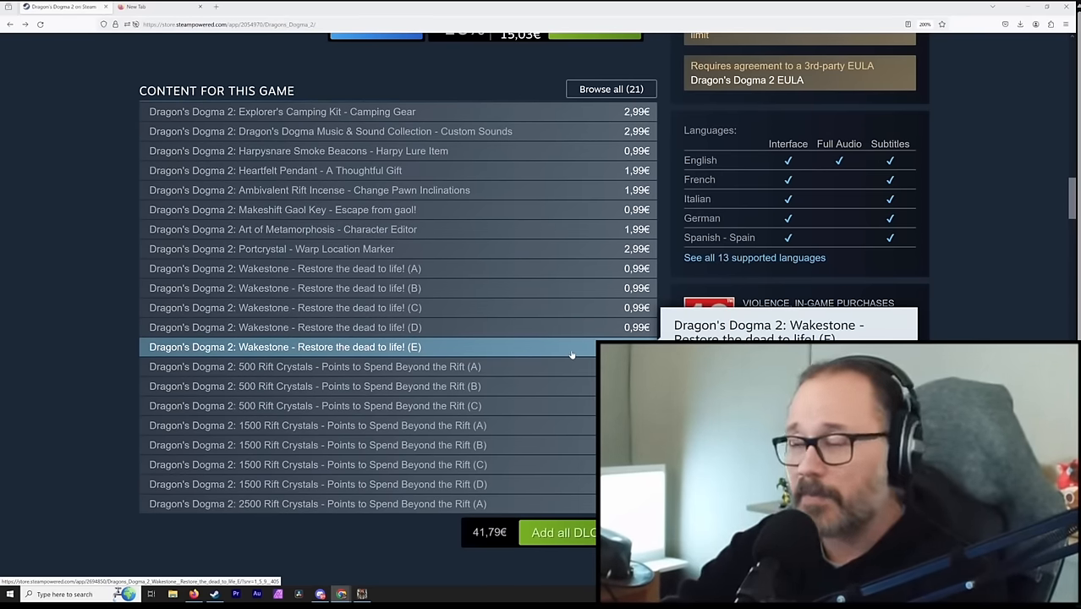
{"action": "mouse_move", "coordinate": [414, 544]}
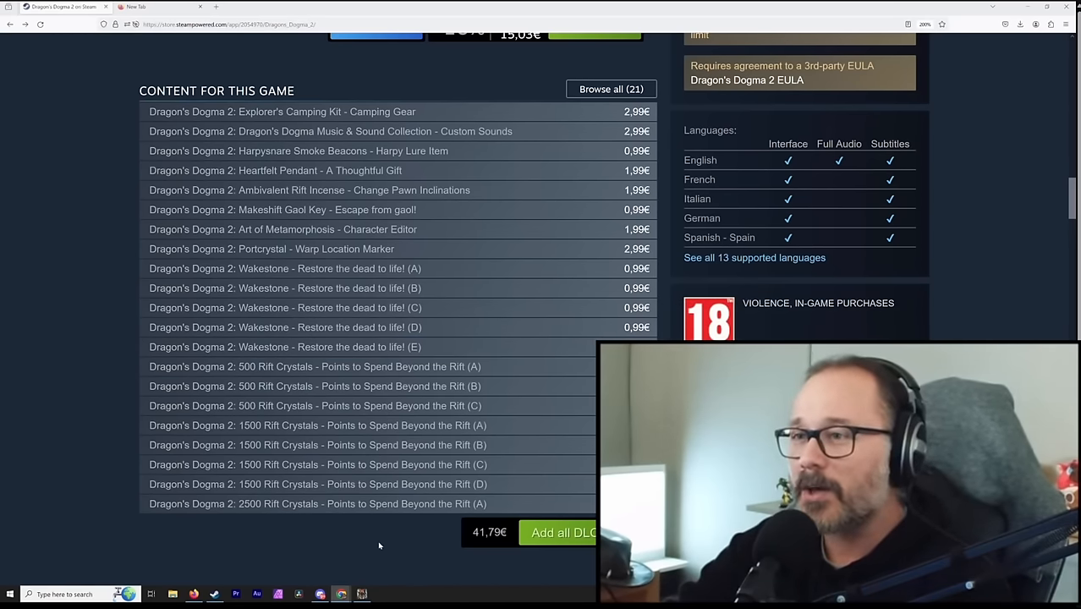
{"action": "mouse_move", "coordinate": [328, 267]}
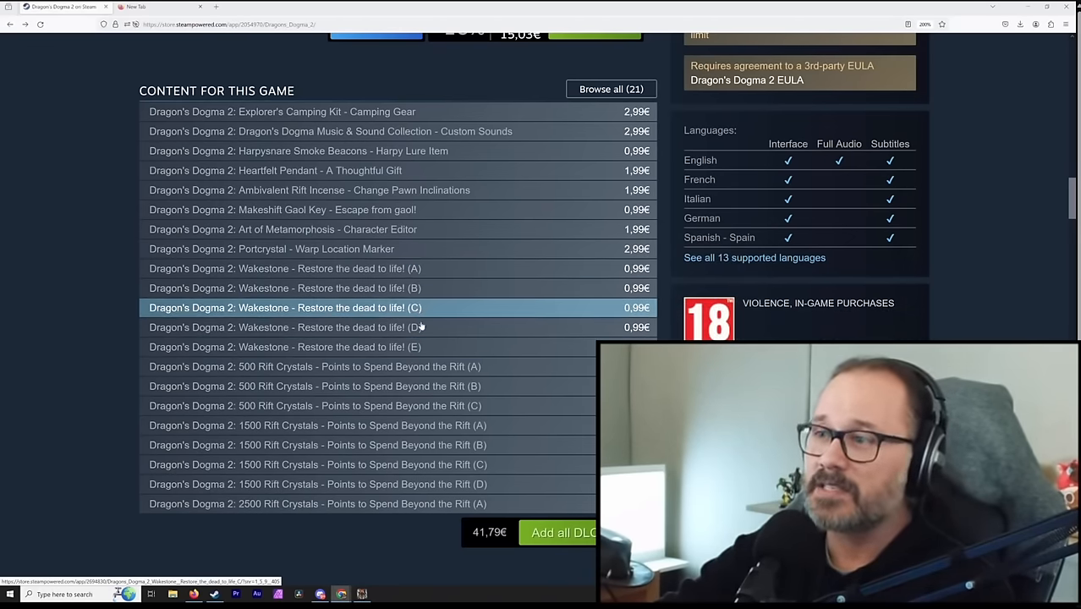
{"action": "mouse_move", "coordinate": [285, 347]}
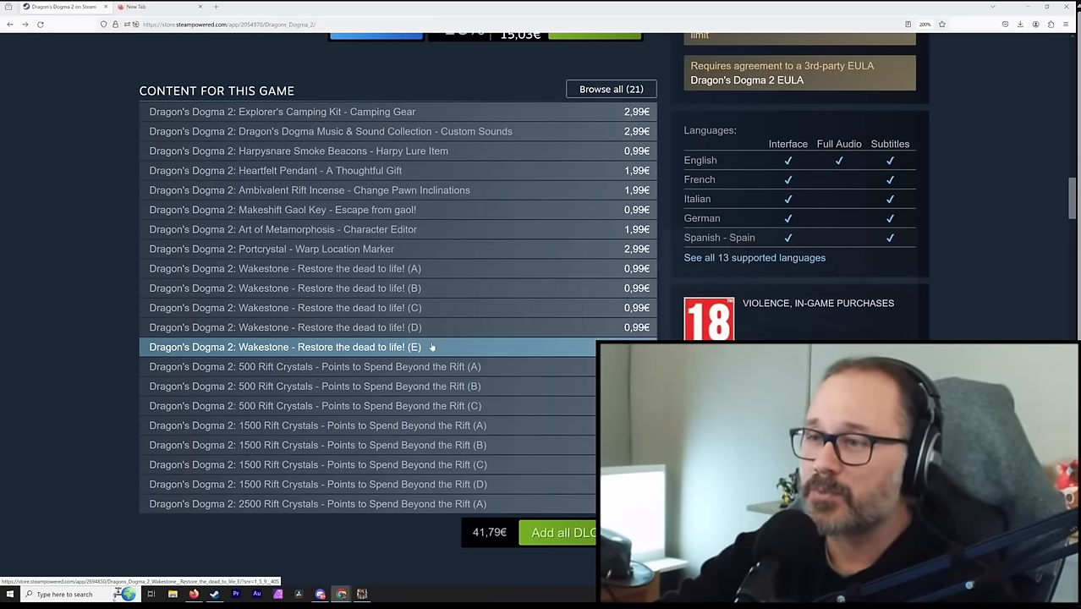
{"action": "mouse_move", "coordinate": [432, 347]}
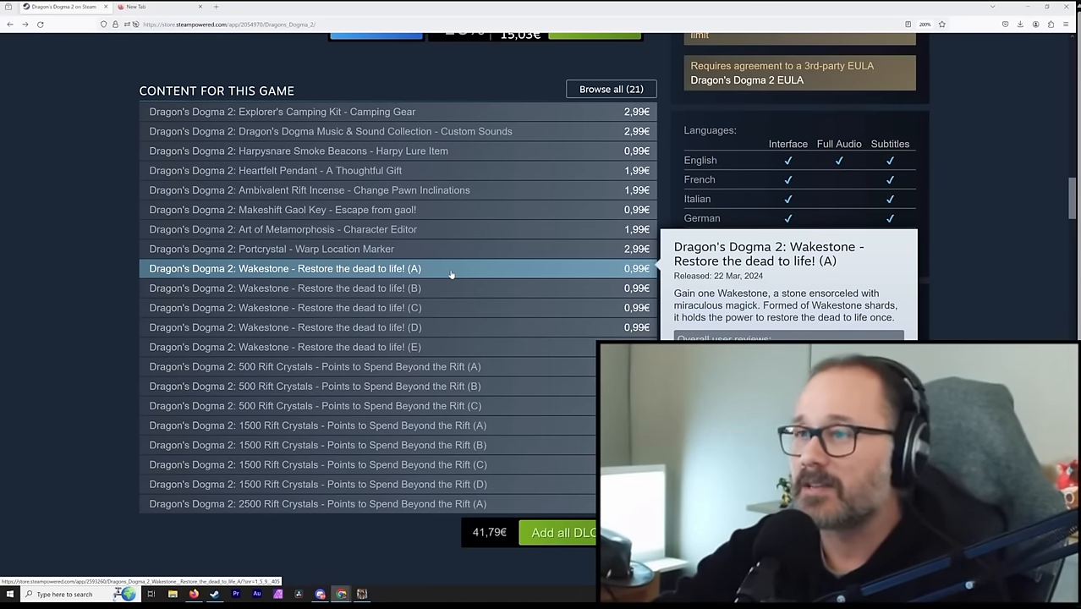
{"action": "mouse_move", "coordinate": [460, 264]}
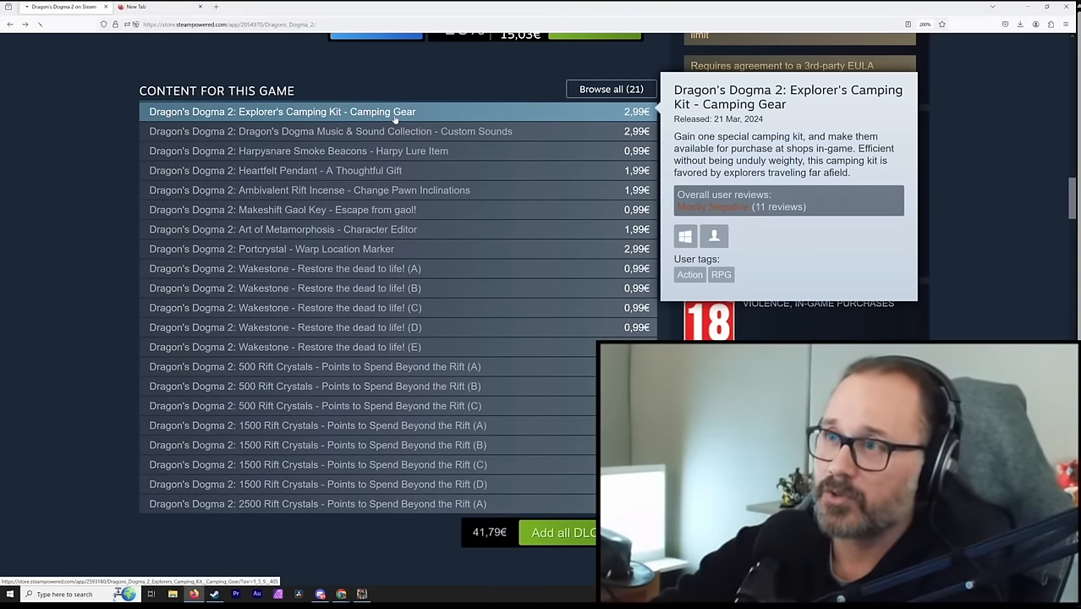
{"action": "left_click", "coordinate": [281, 111]}
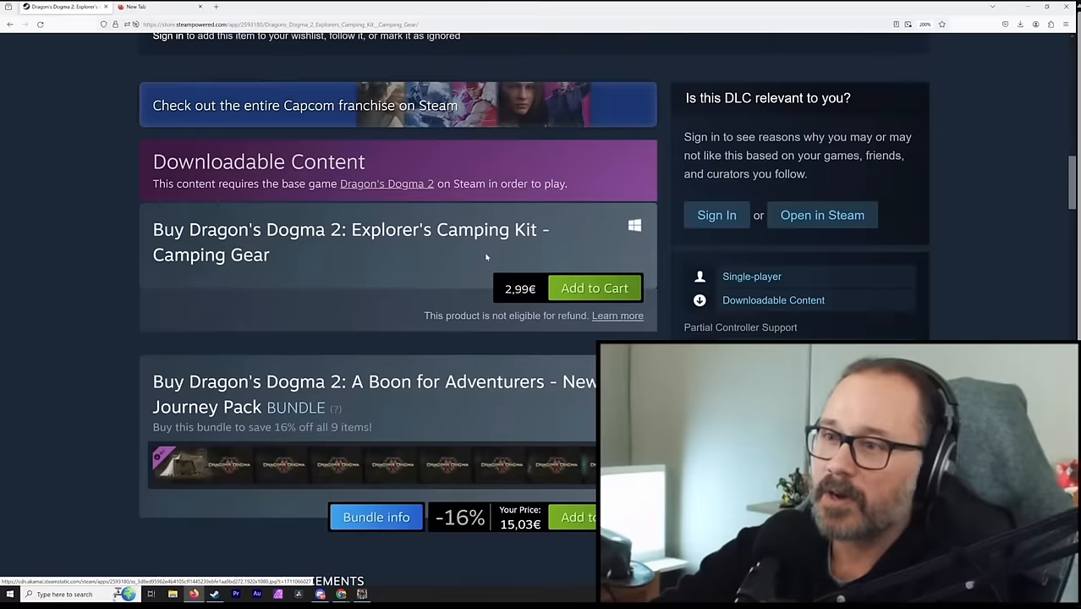
{"action": "scroll", "scroll_direction": "down", "scroll_amount": 3}
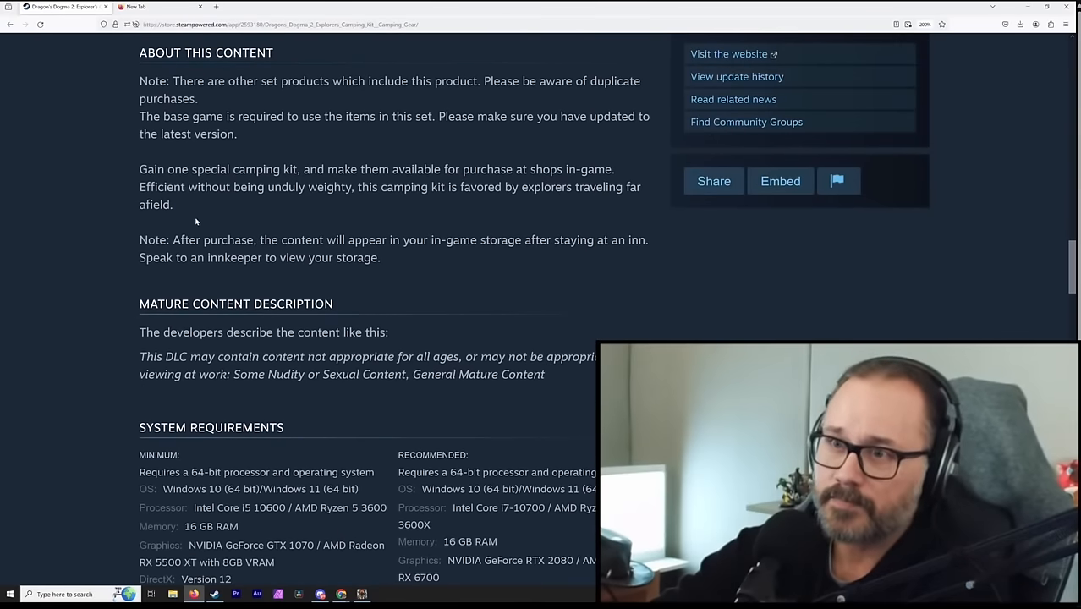
{"action": "scroll", "scroll_direction": "up", "scroll_amount": 3}
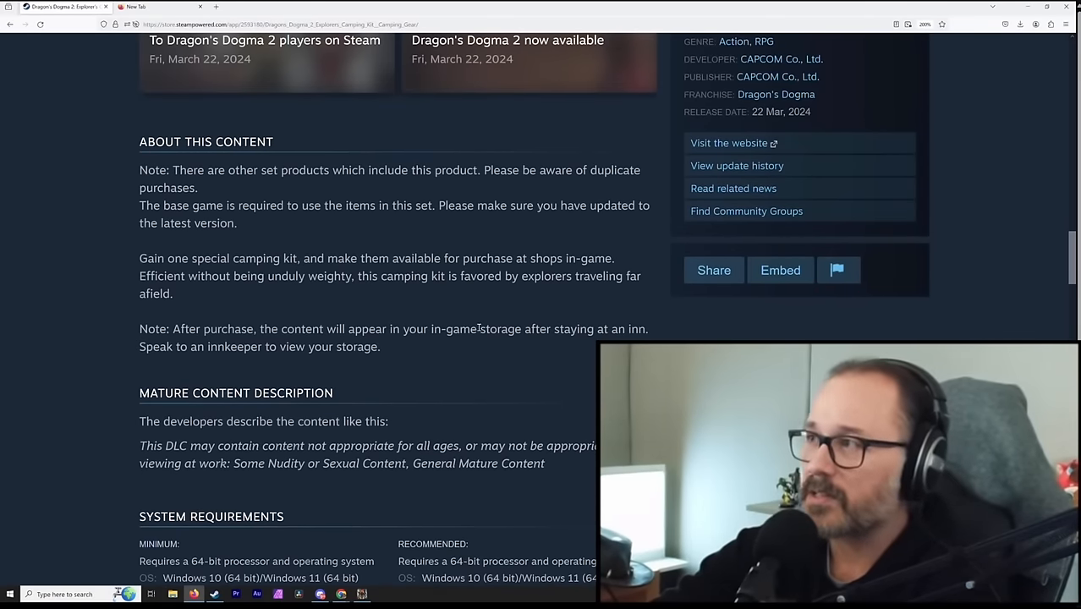
{"action": "scroll", "scroll_direction": "up", "scroll_amount": 3}
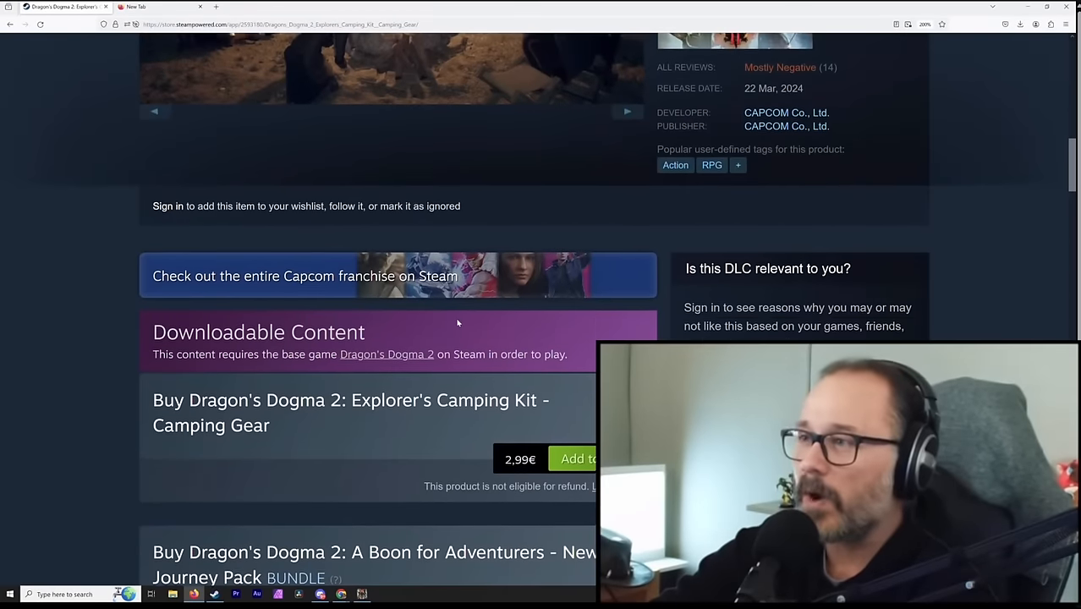
{"action": "scroll", "scroll_direction": "up", "scroll_amount": 3}
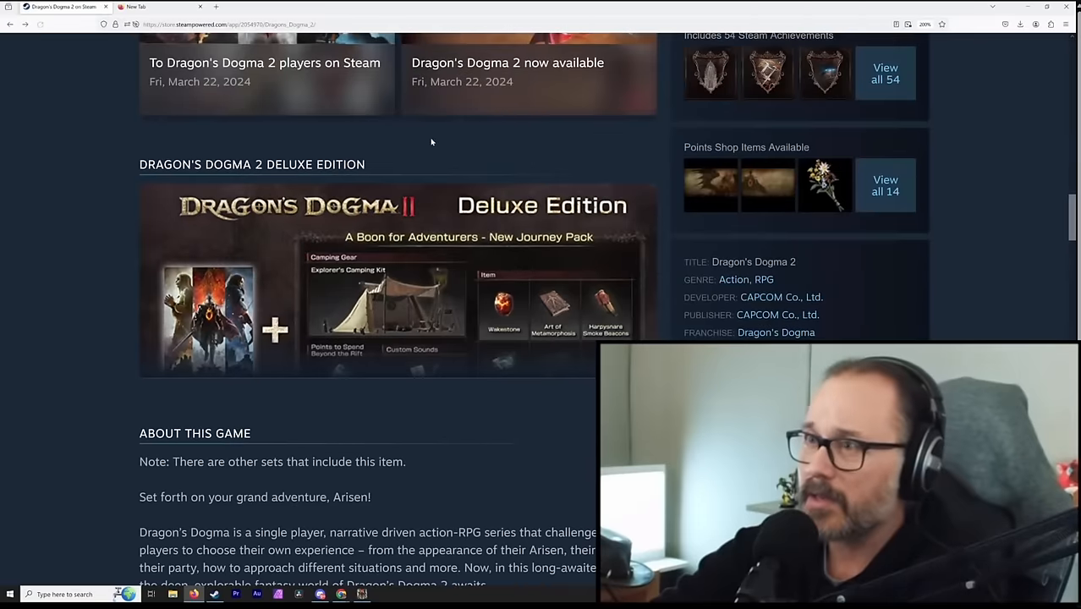
Step: Expand 'Content for this game' via Browse all (21) to list every Dragon's Dogma 2 add-on
{"action": "scroll", "scroll_direction": "up", "scroll_amount": 3}
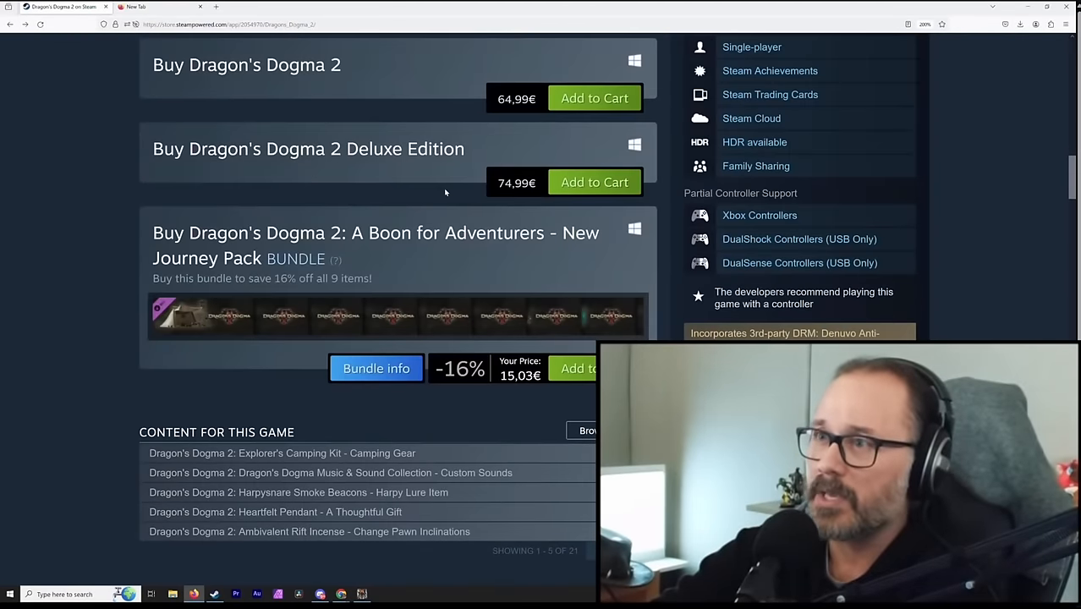
{"action": "scroll", "scroll_direction": "down", "scroll_amount": 3}
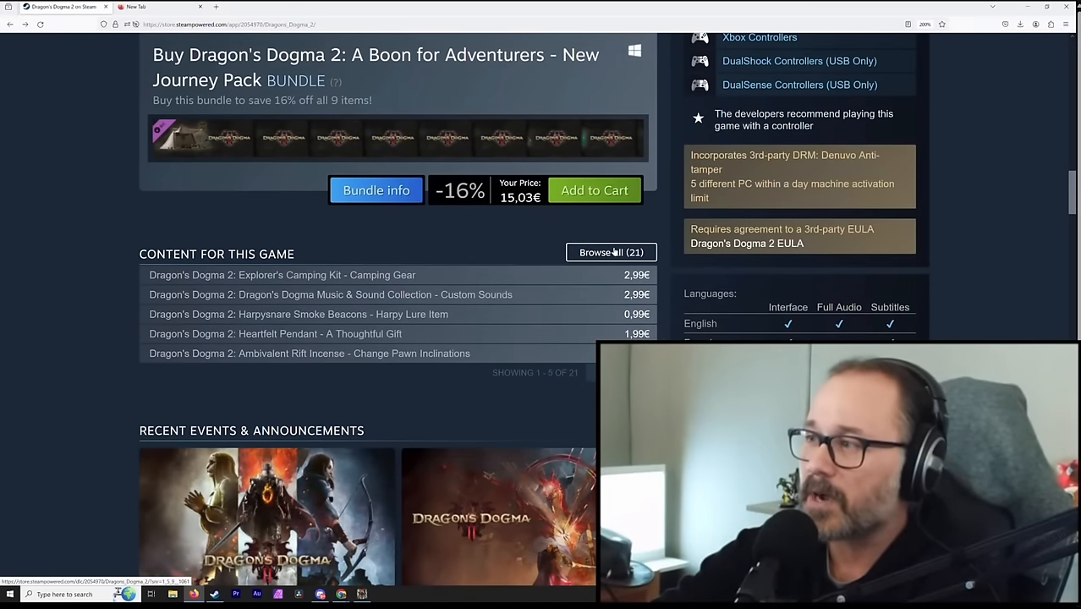
{"action": "mouse_move", "coordinate": [274, 333]}
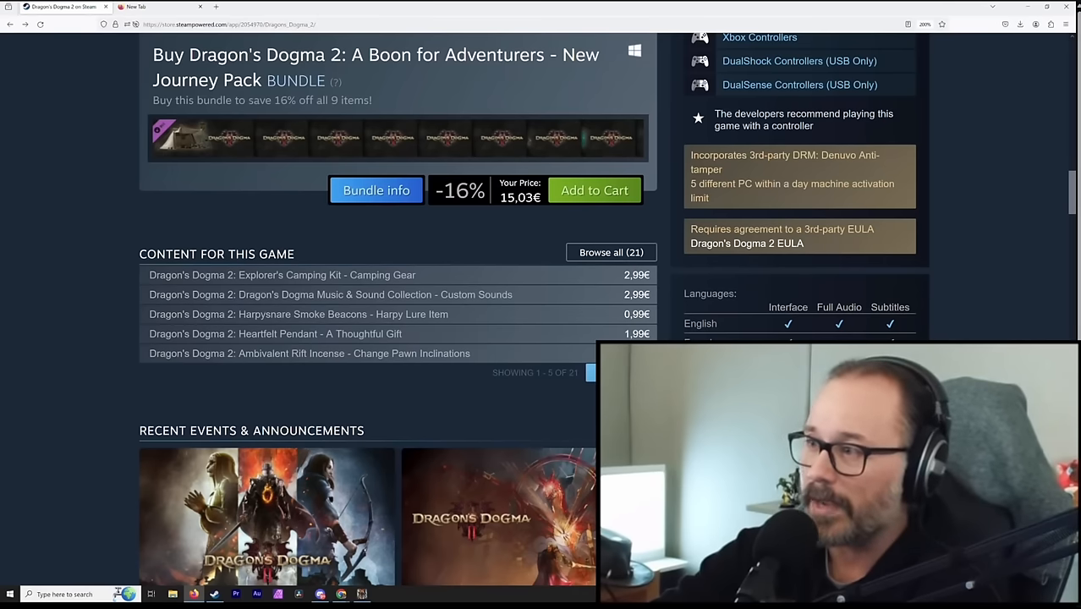
{"action": "left_click", "coordinate": [590, 373]}
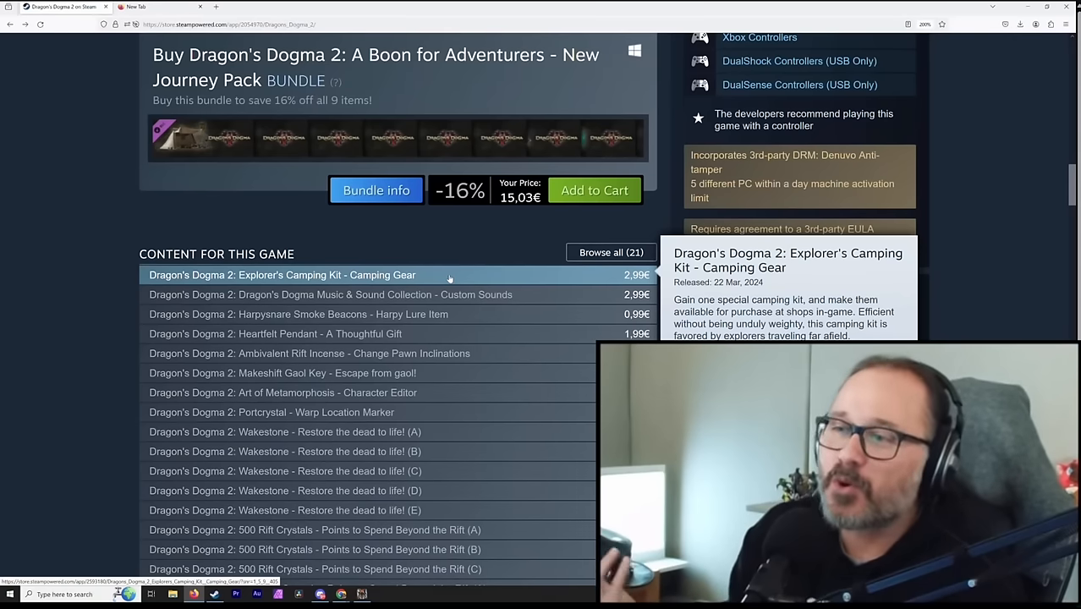
{"action": "mouse_move", "coordinate": [443, 294]}
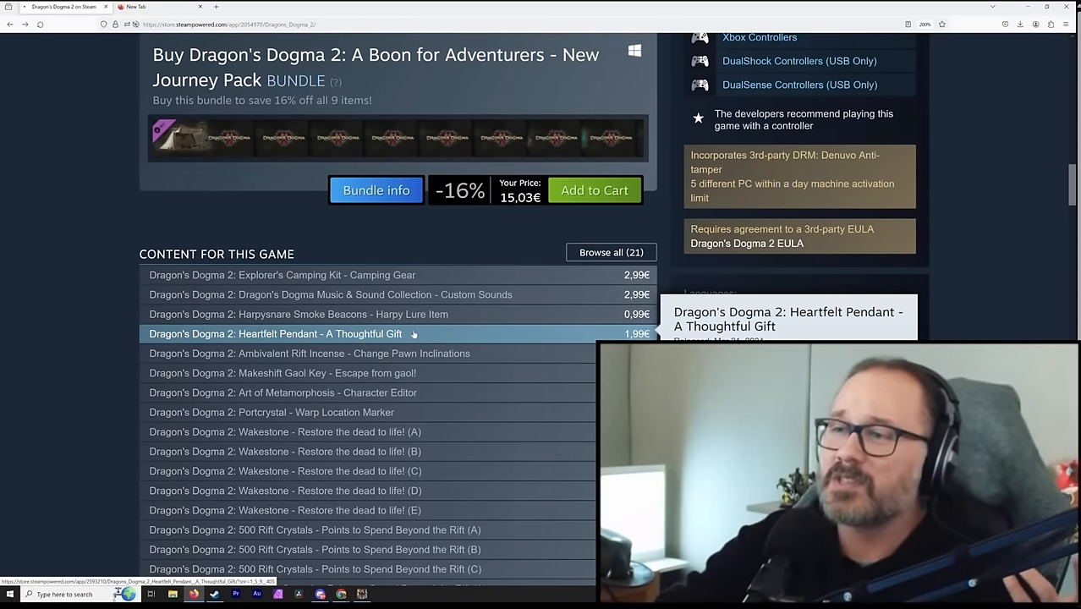
Step: Open the Heartfelt Pendant DLC page and highlight its 'About this content' gifting description
{"action": "left_click", "coordinate": [274, 333]}
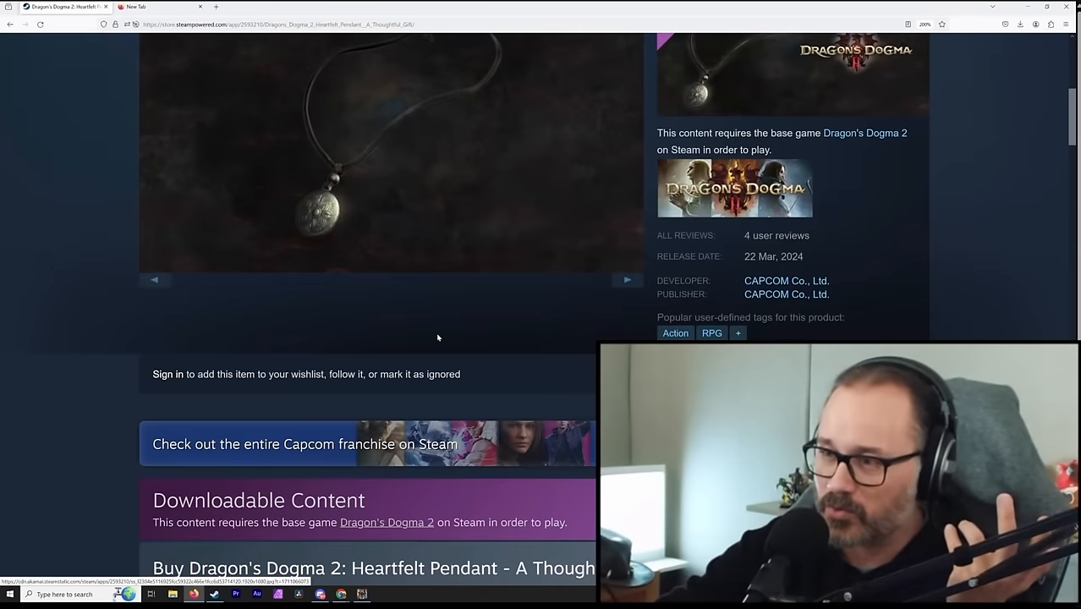
{"action": "scroll", "scroll_direction": "down", "scroll_amount": 3}
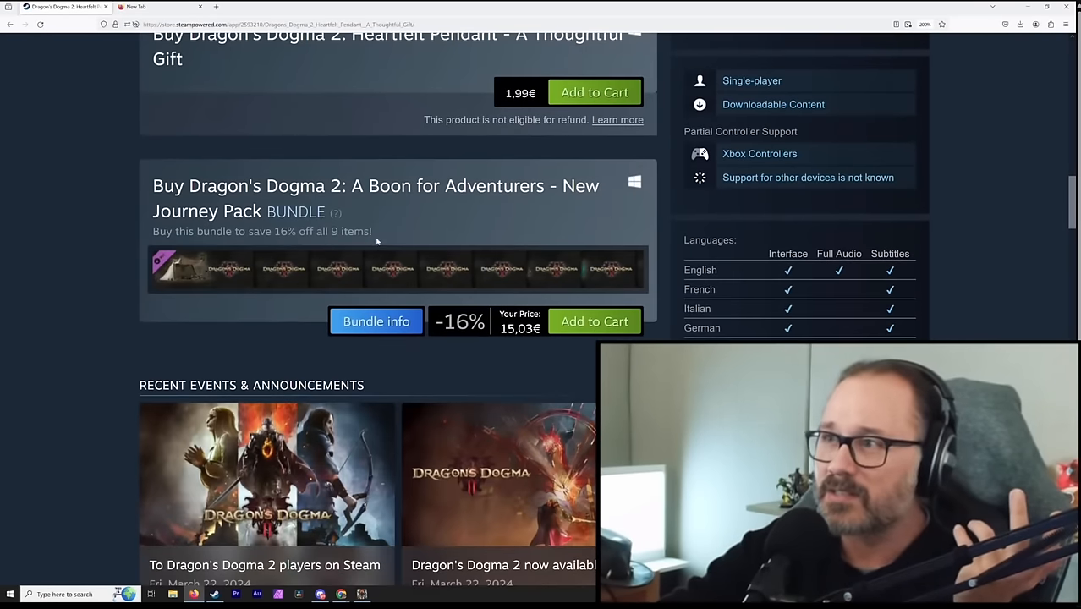
{"action": "scroll", "scroll_direction": "down", "scroll_amount": 3}
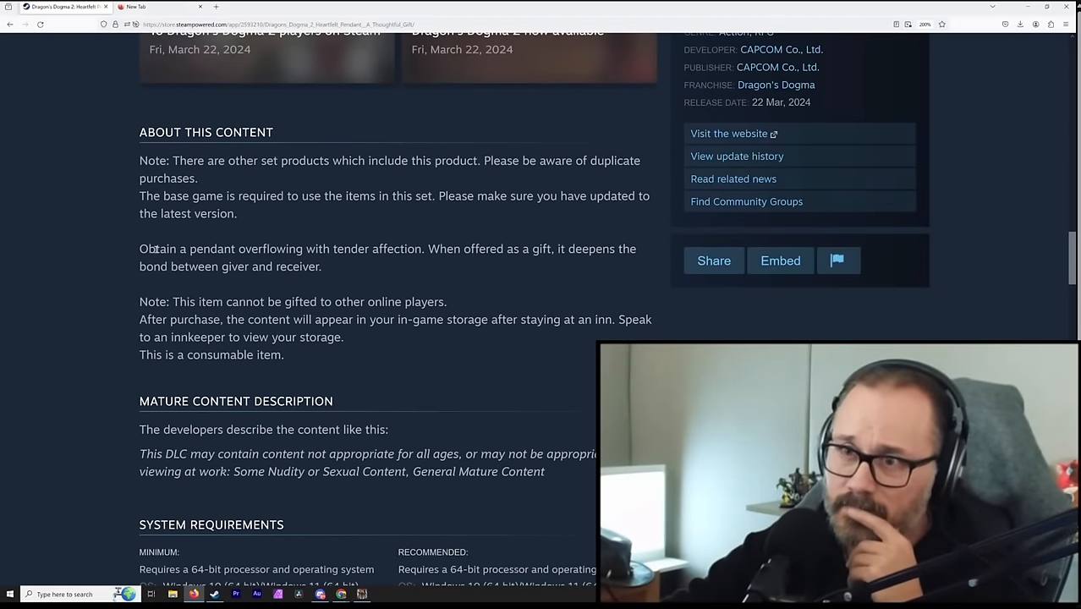
{"action": "left_click_drag", "start_coordinate": [139, 248], "coordinate": [436, 249]}
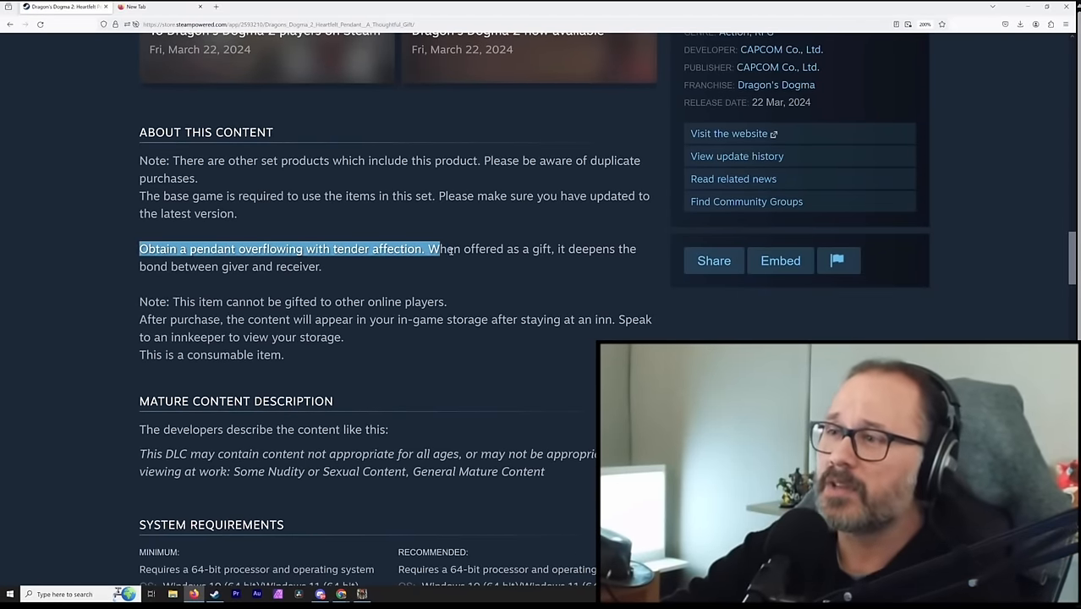
{"action": "left_click_drag", "start_coordinate": [431, 248], "coordinate": [322, 267]}
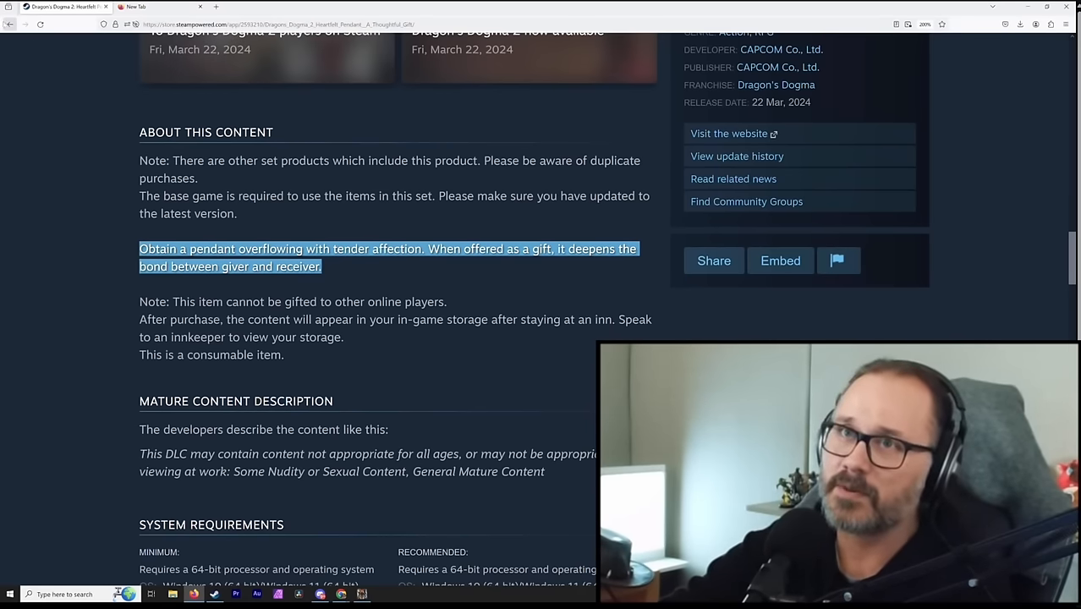
Step: Return to the Dragon's Dogma 2 game page and bring the 'Content for this game' DLC list back into view
{"action": "left_click", "coordinate": [10, 23]}
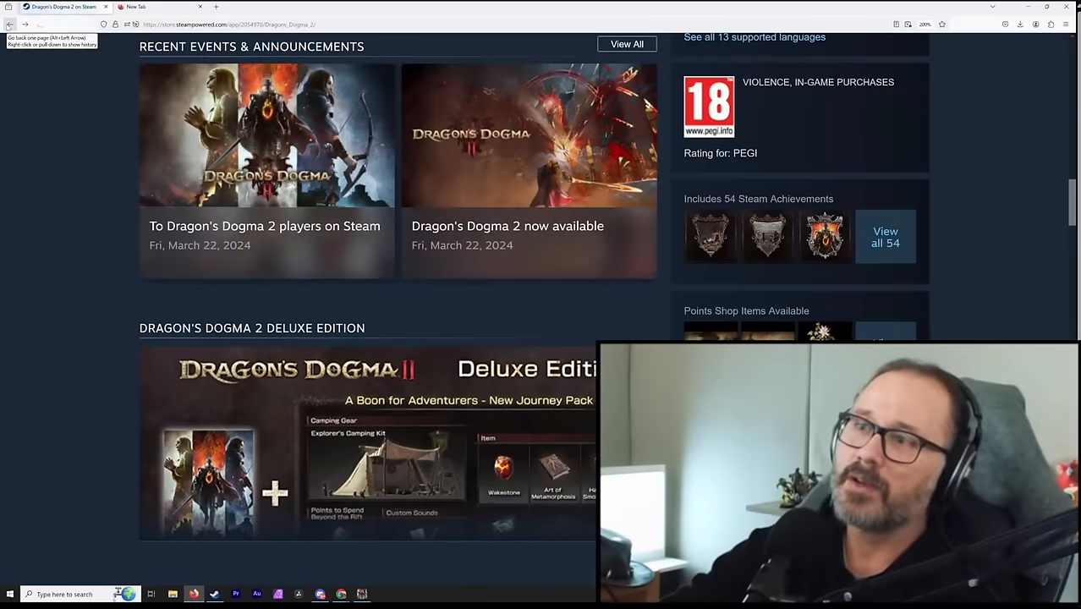
{"action": "scroll", "scroll_direction": "up", "scroll_amount": 3}
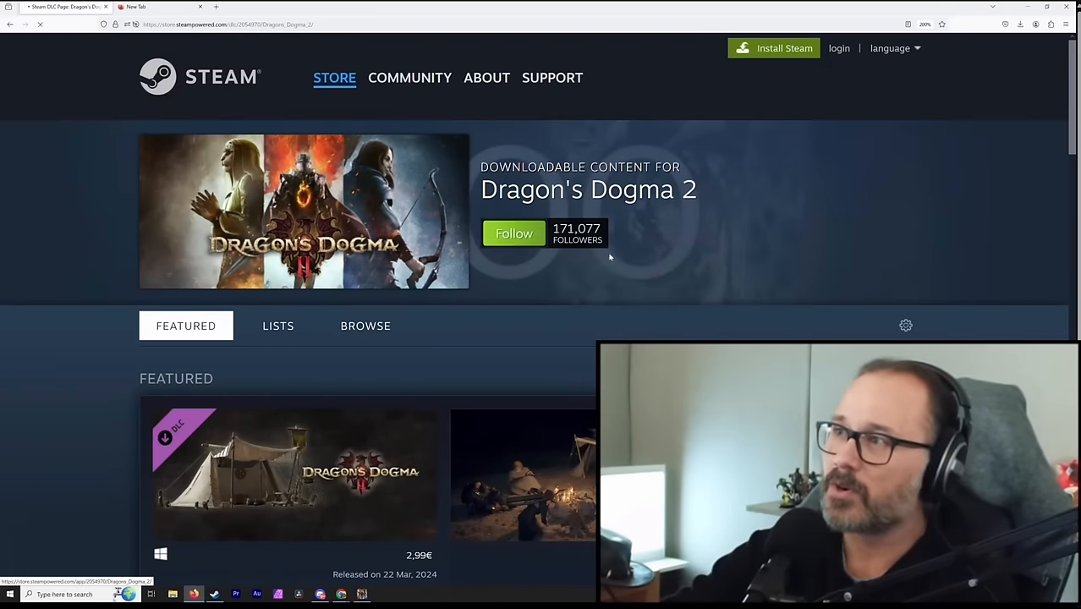
{"action": "scroll", "scroll_direction": "down", "scroll_amount": 3}
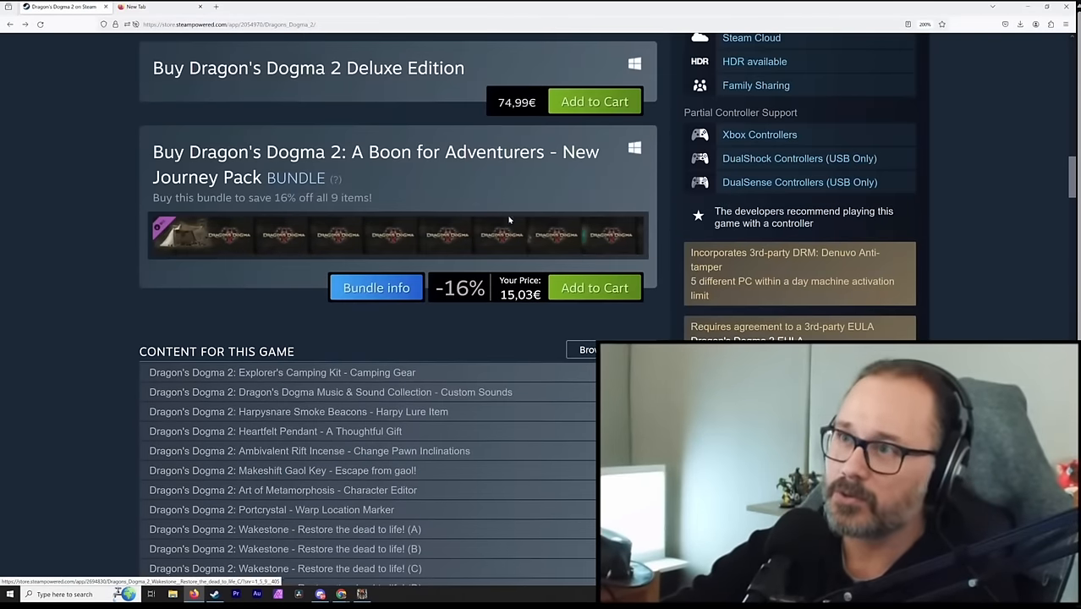
{"action": "scroll", "scroll_direction": "down", "scroll_amount": 3}
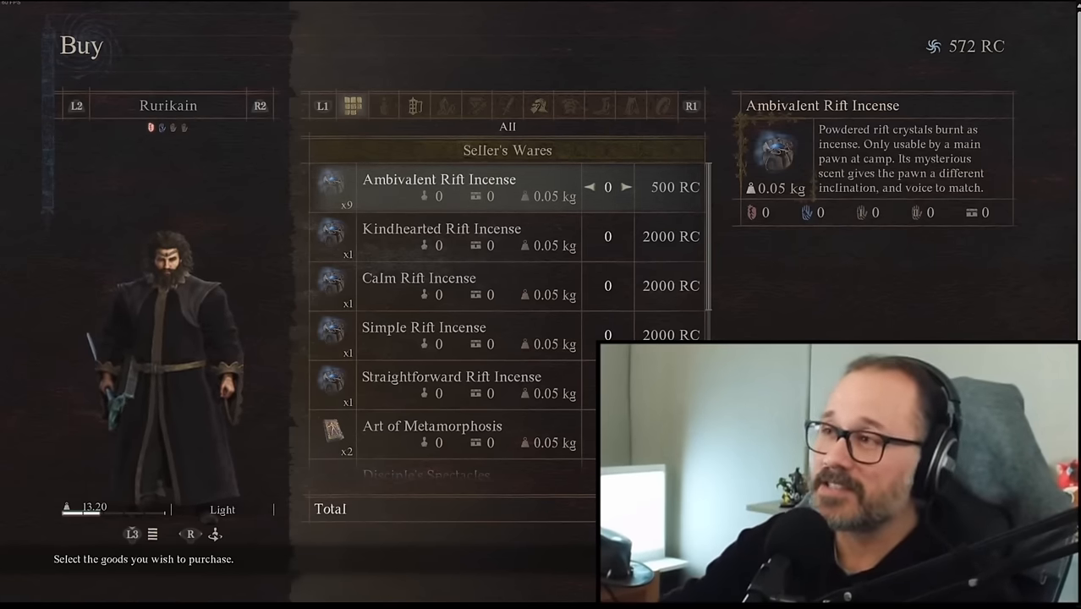
Step: Switch back to the browser showing the DLC list with the Ambivalent Rift Incense entry
{"action": "key", "text": "alt+tab"}
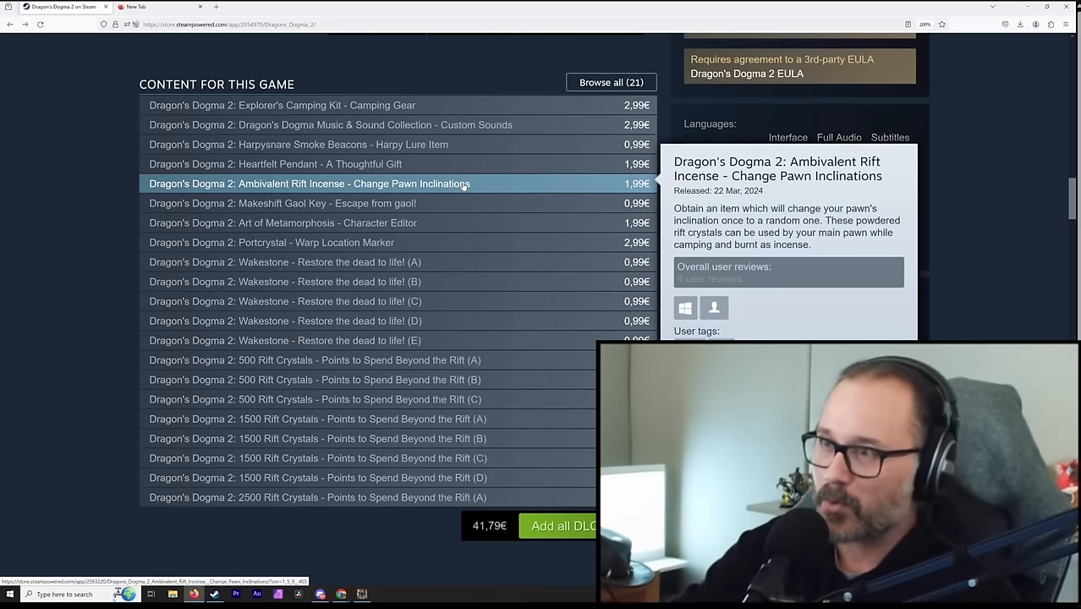
{"action": "mouse_move", "coordinate": [443, 194]}
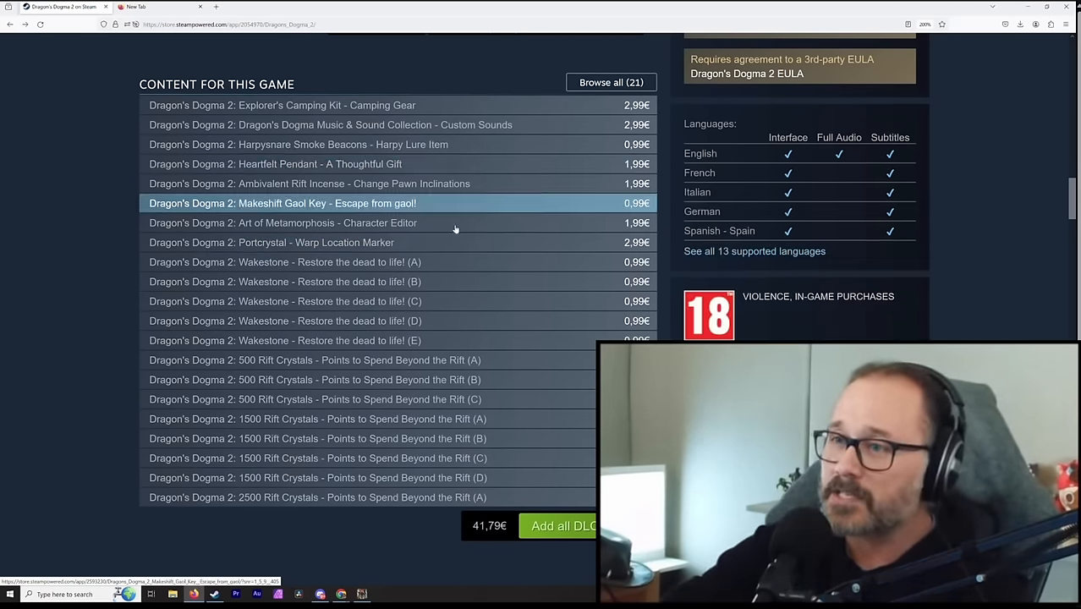
{"action": "mouse_move", "coordinate": [271, 244]}
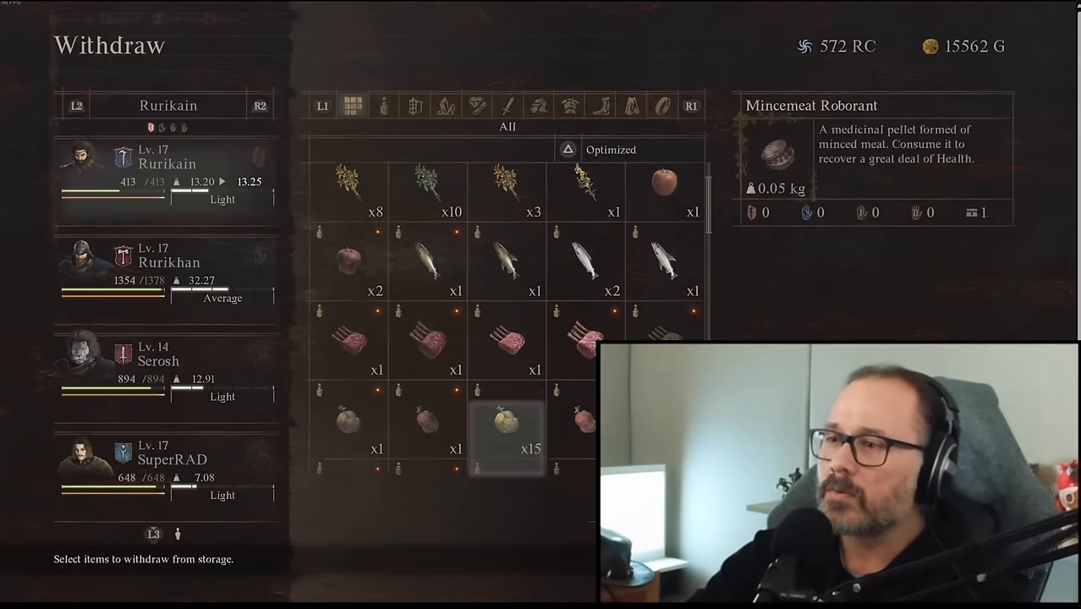
{"action": "scroll", "scroll_direction": "down", "scroll_amount": 3}
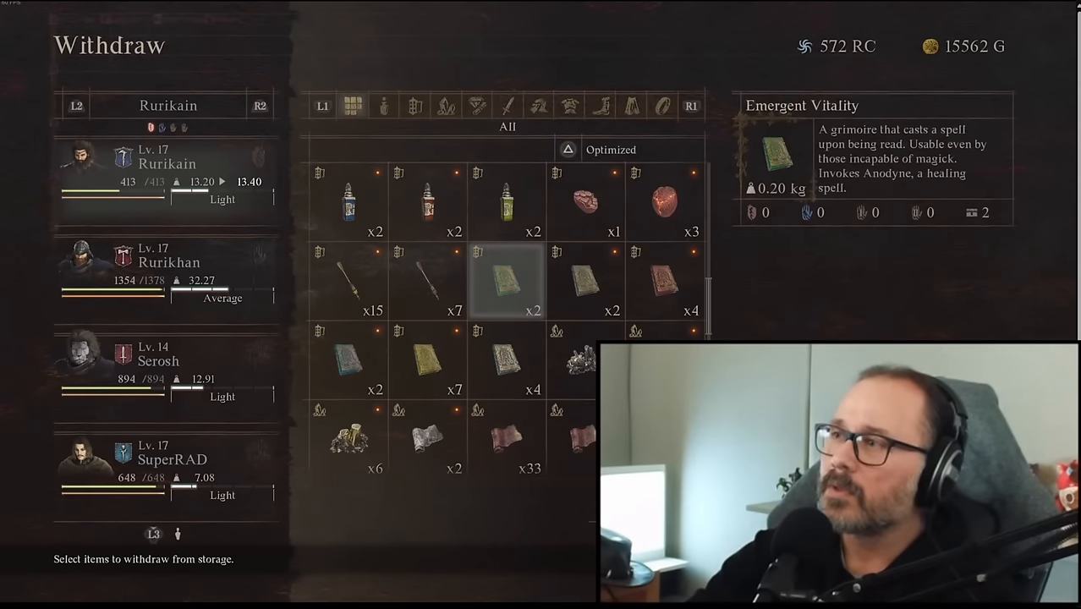
{"action": "left_click", "coordinate": [663, 202]}
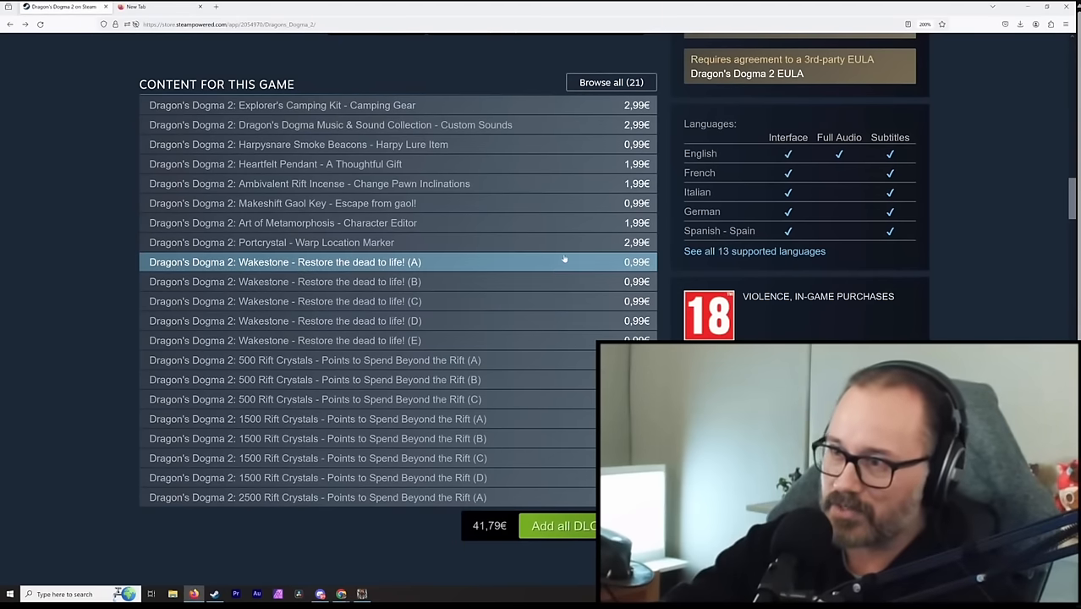
{"action": "mouse_move", "coordinate": [363, 379]}
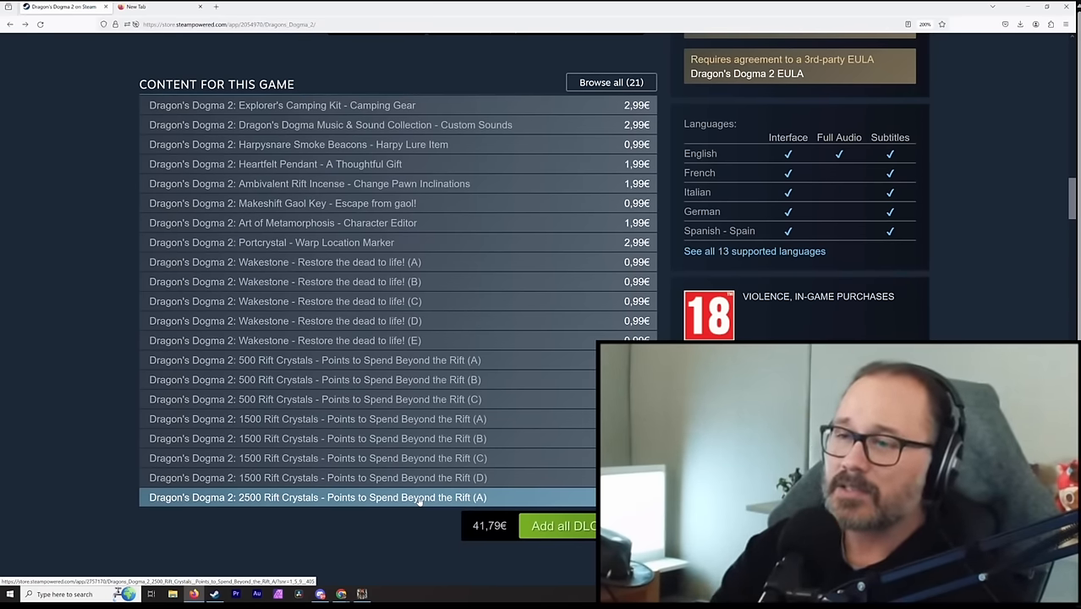
Step: Review the Wakestone and Rift Crystals rows in the 'Content for this game' list
{"action": "scroll", "scroll_direction": "up", "scroll_amount": 3}
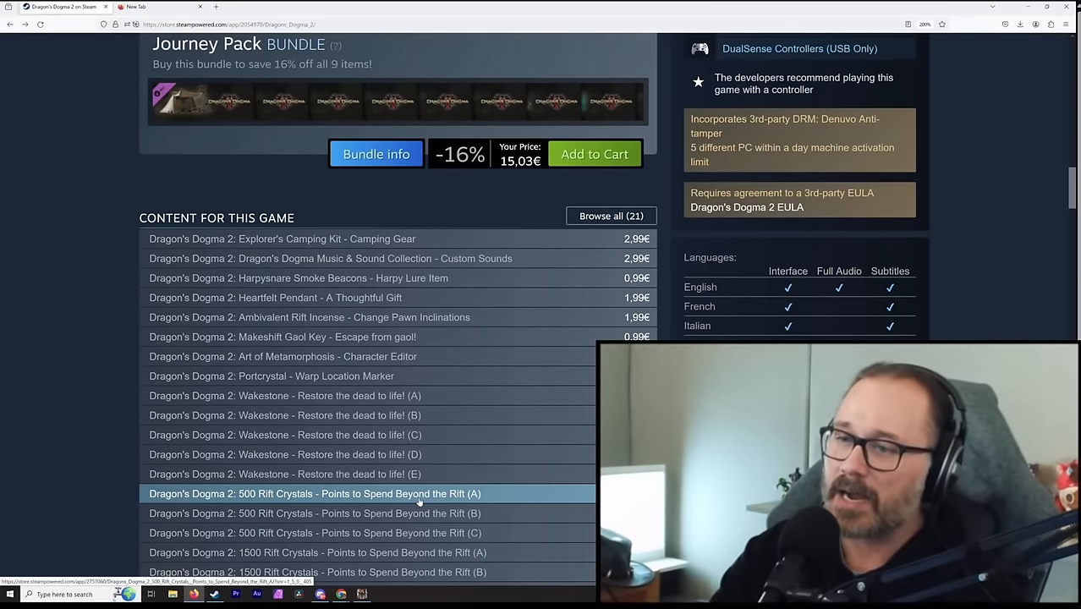
{"action": "scroll", "scroll_direction": "down", "scroll_amount": 3}
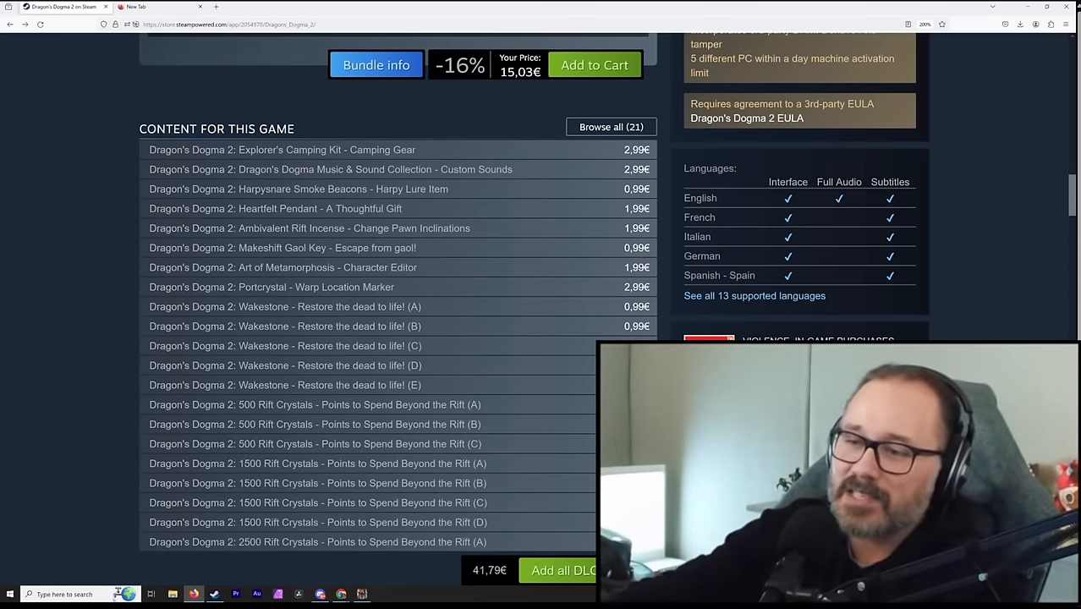
{"action": "left_click", "coordinate": [318, 463]}
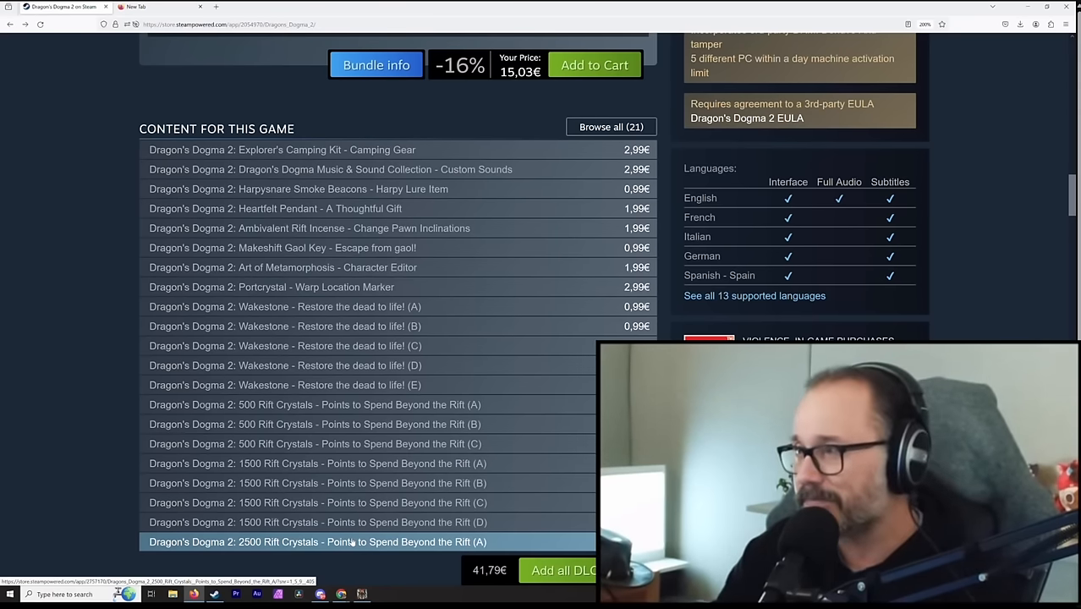
{"action": "scroll", "scroll_direction": "up", "scroll_amount": 3}
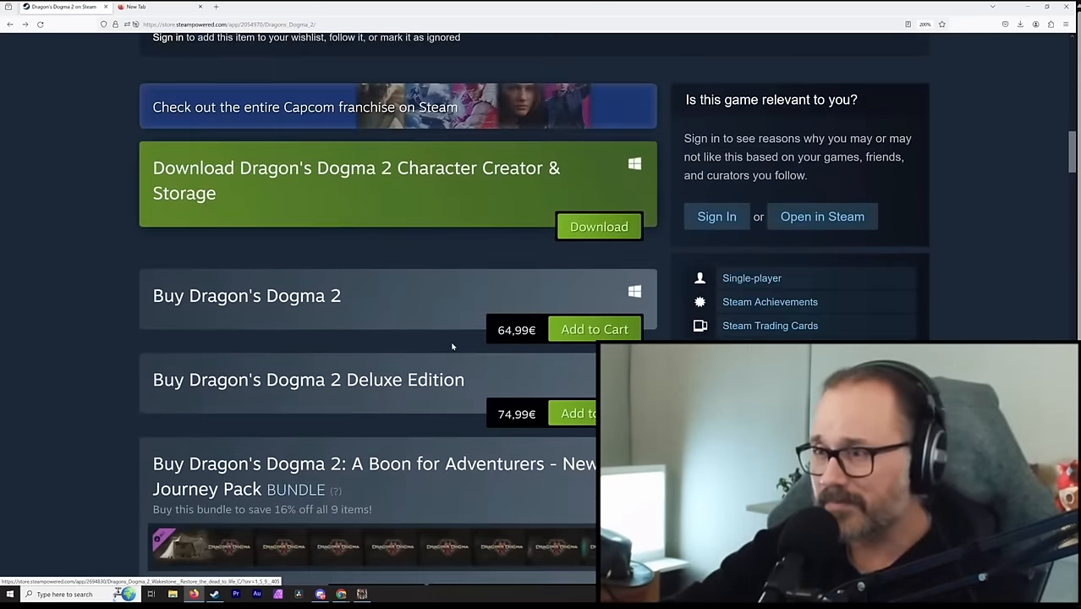
{"action": "scroll", "scroll_direction": "down", "scroll_amount": 3}
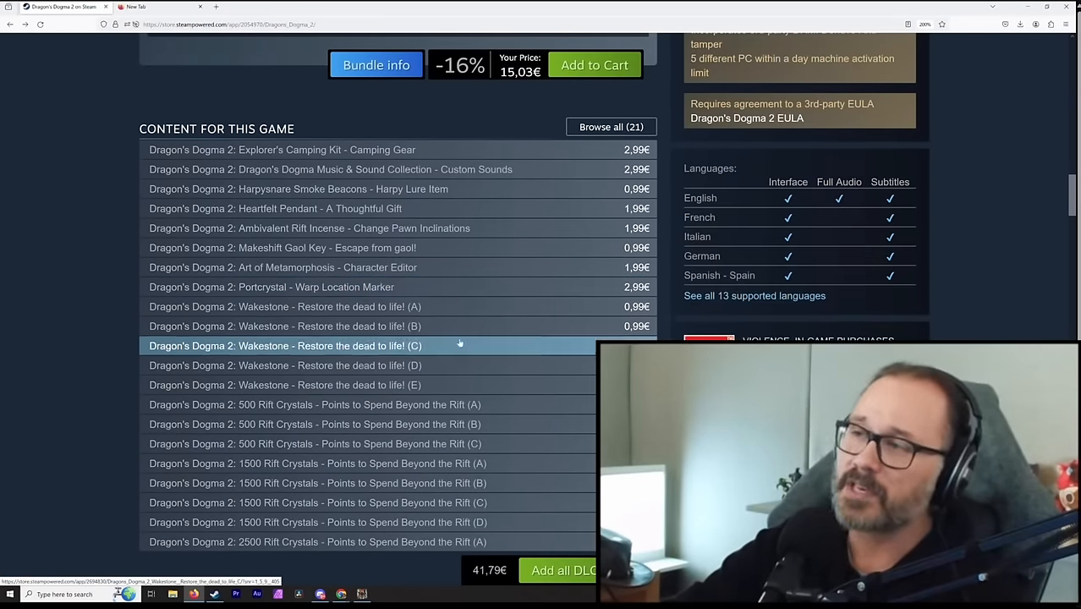
{"action": "mouse_move", "coordinate": [460, 345]}
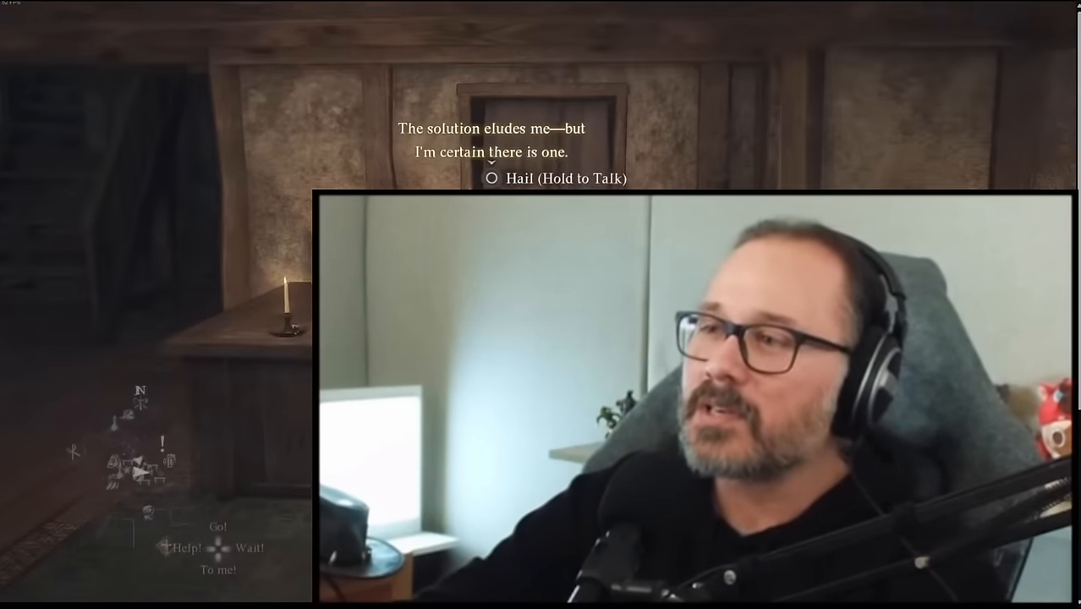
Step: Back in the game, bring up the pause menu showing the Caged Magistrate quest
{"action": "key", "text": "Escape"}
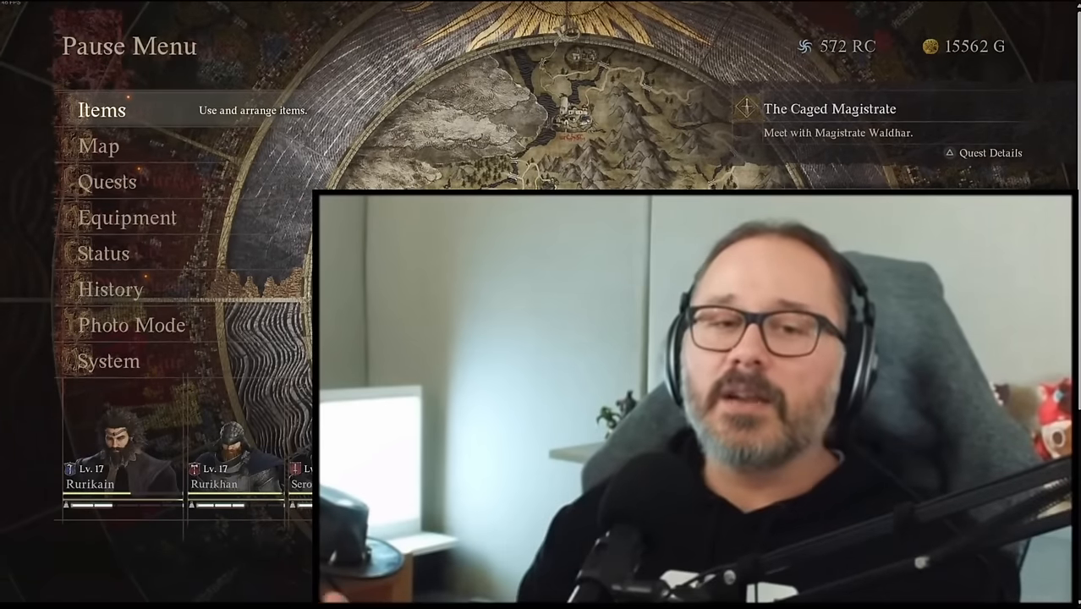